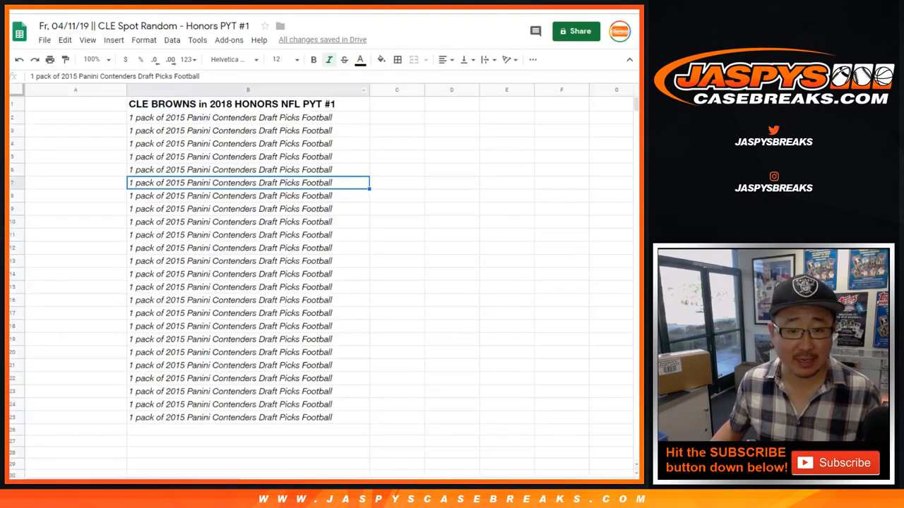
Click into the Panini Contenders spot list sheet, then move to RANDOM.ORG.
click(248, 117)
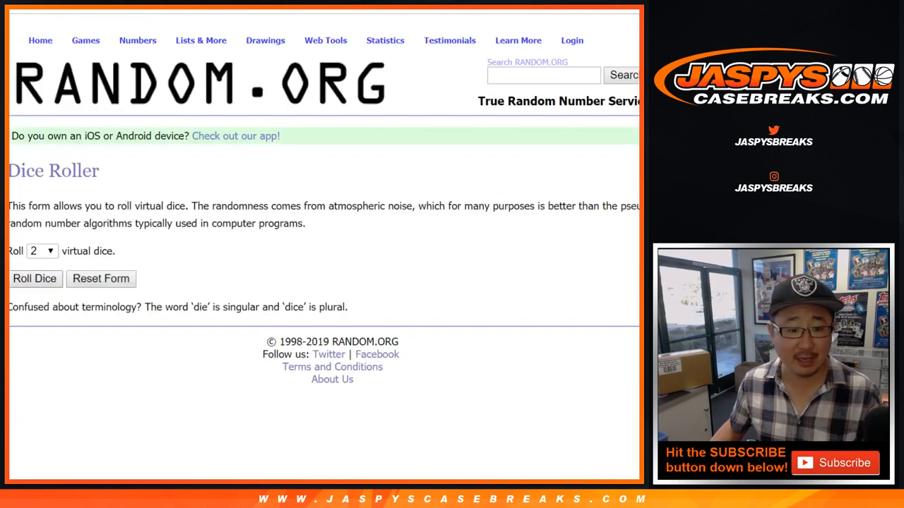
Randomize the 25 participant names in List Randomizer, repeating Again! until it reads 7 times.
click(35, 278)
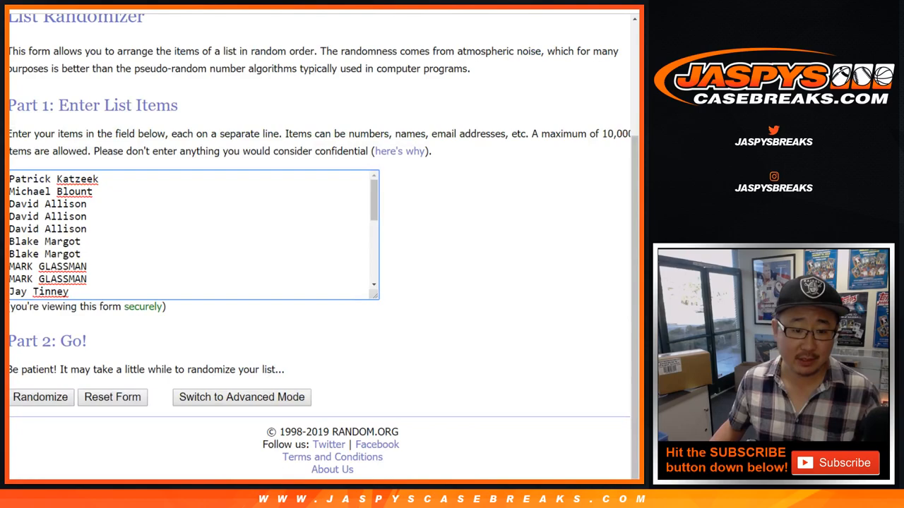
click(40, 397)
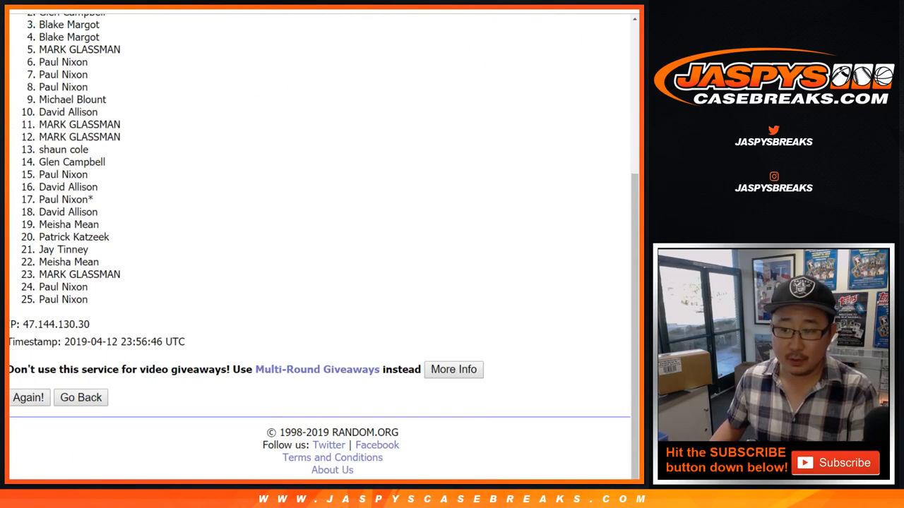
click(28, 396)
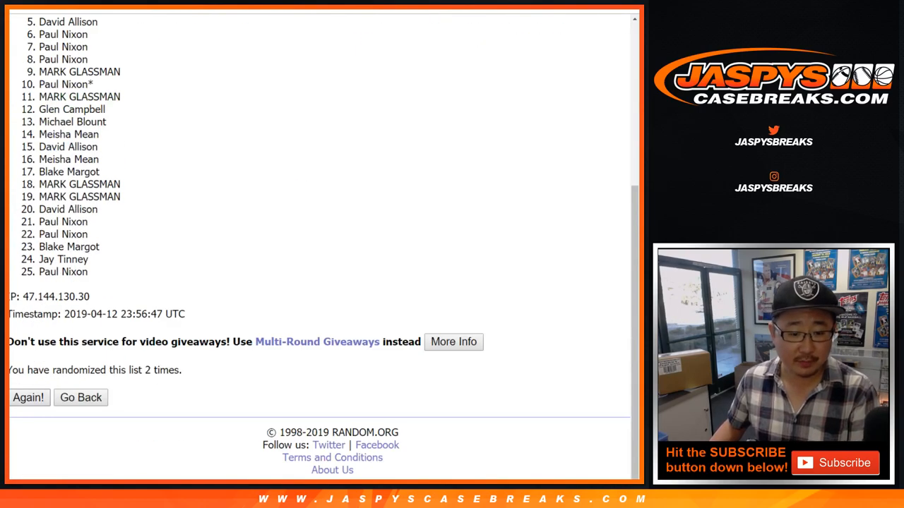
click(28, 396)
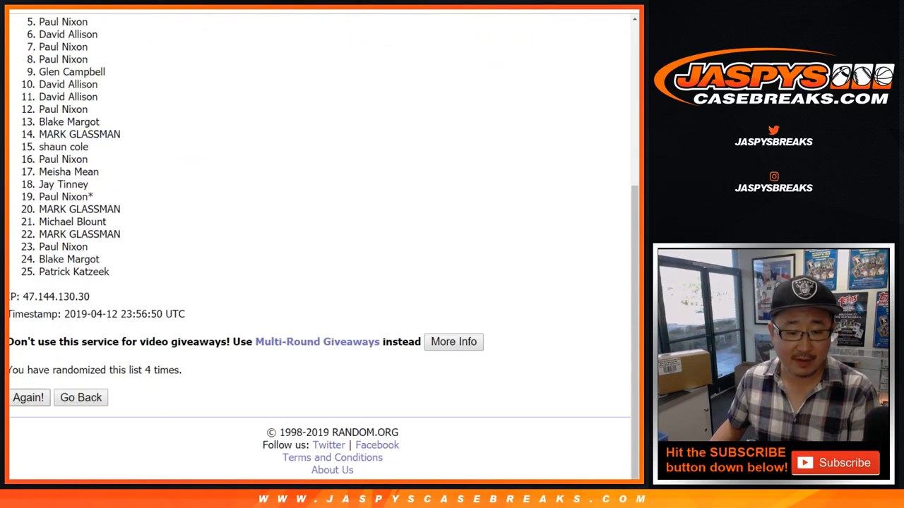
click(28, 398)
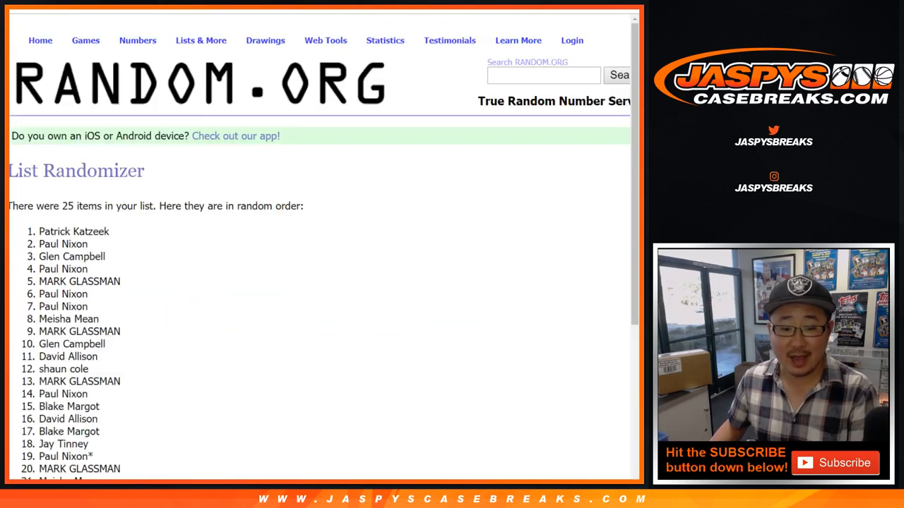
scroll(down, 3)
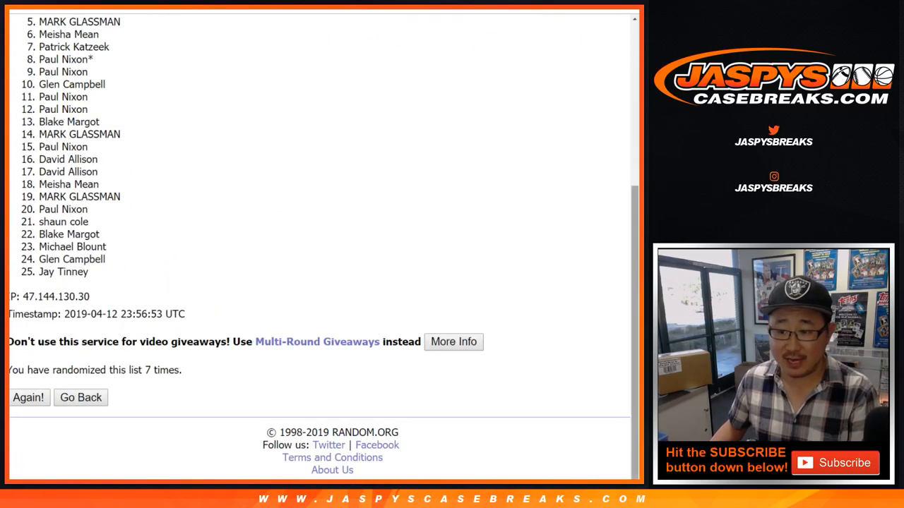
scroll(down, 3)
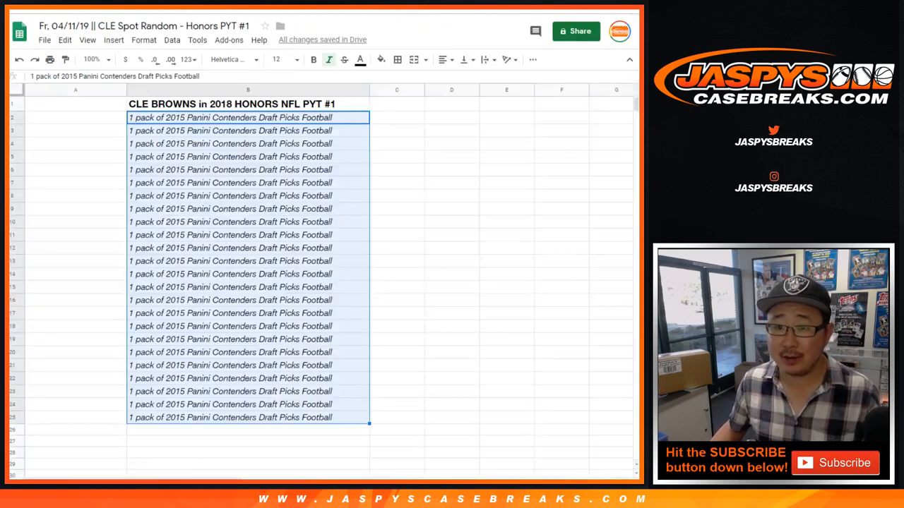
Leave the pack list for the 10Box PYT #1 2018 Panini HONORS Football team sheet.
right_click(75, 103)
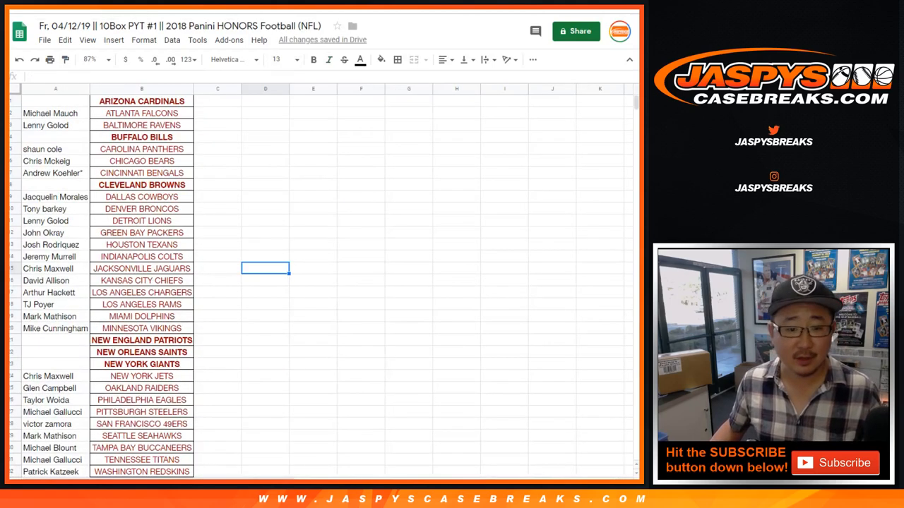
Enter MARK GLASSMAN in the cell beside CLEVELAND BROWNS.
text(MARK GLASSMAN*)
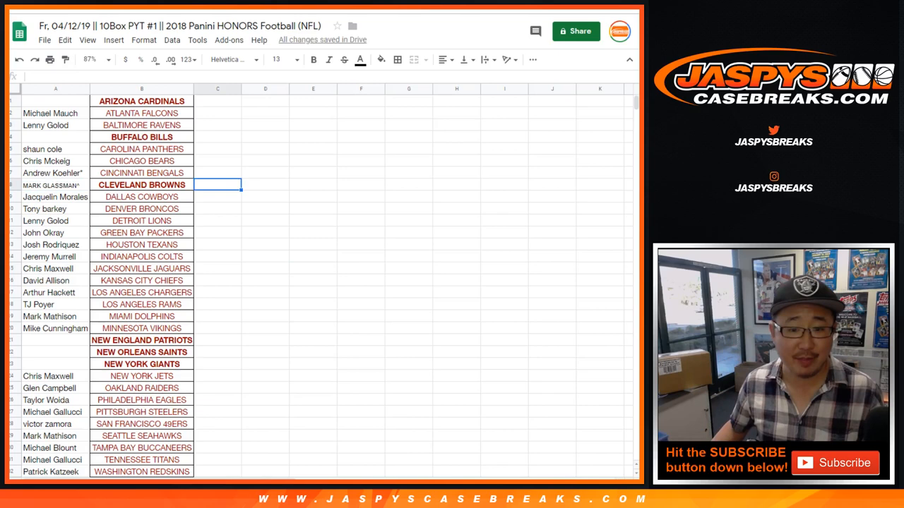
click(141, 184)
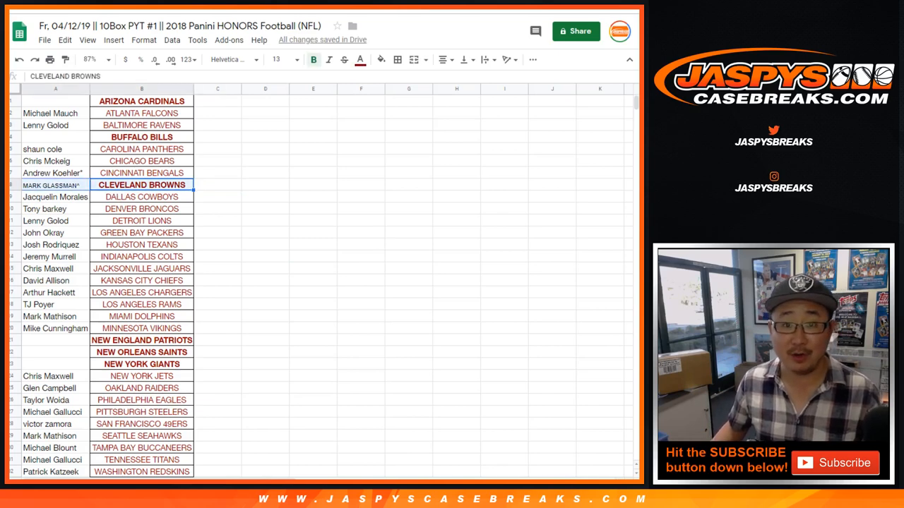